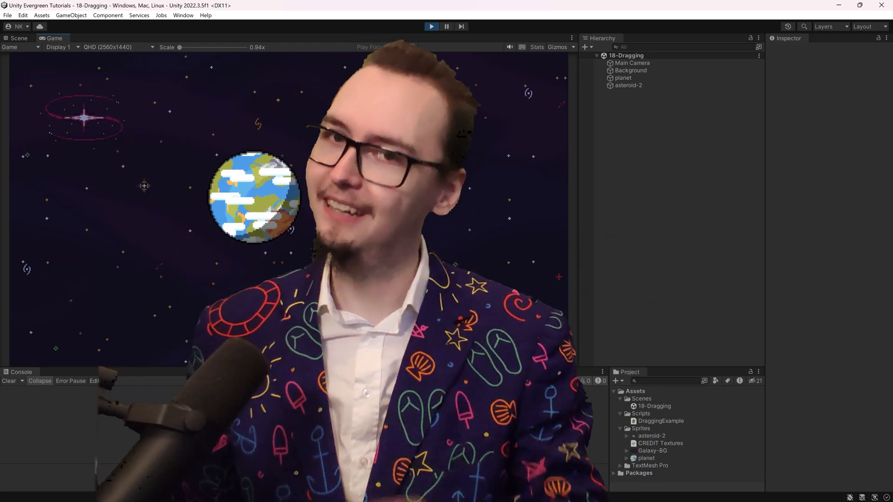
- Switch from the Game view to the Scene view of the 18-Dragging scene
{"action": "left_click", "coordinate": [19, 39]}
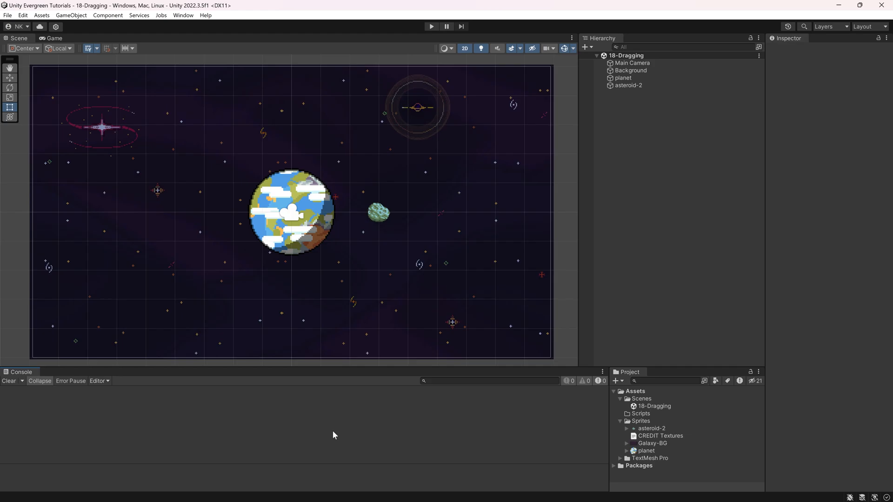
- Create a C# script named DraggingExample in the Scripts folder and open it in Visual Studio
{"action": "left_click", "coordinate": [639, 412]}
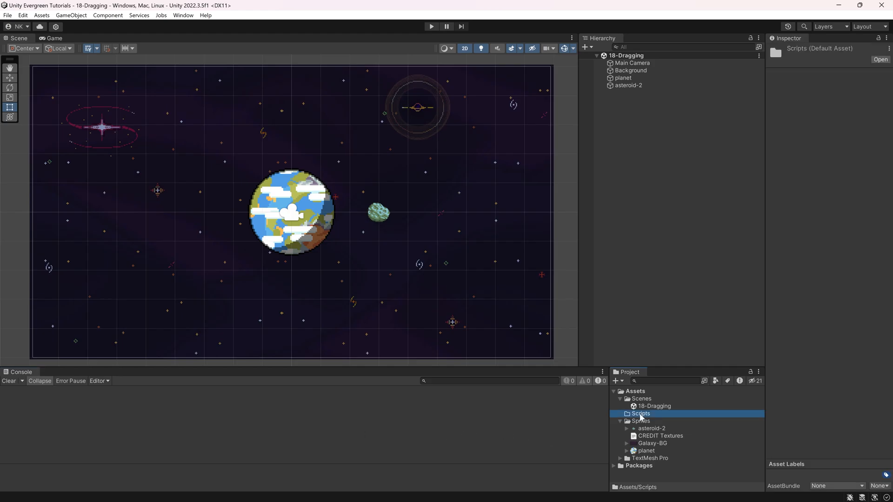
{"action": "left_click", "coordinate": [623, 77]}
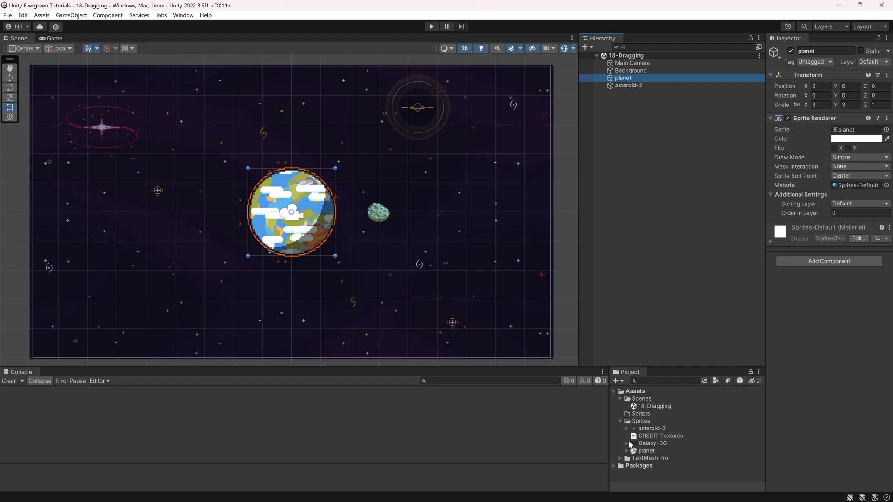
{"action": "right_click", "coordinate": [646, 450]}
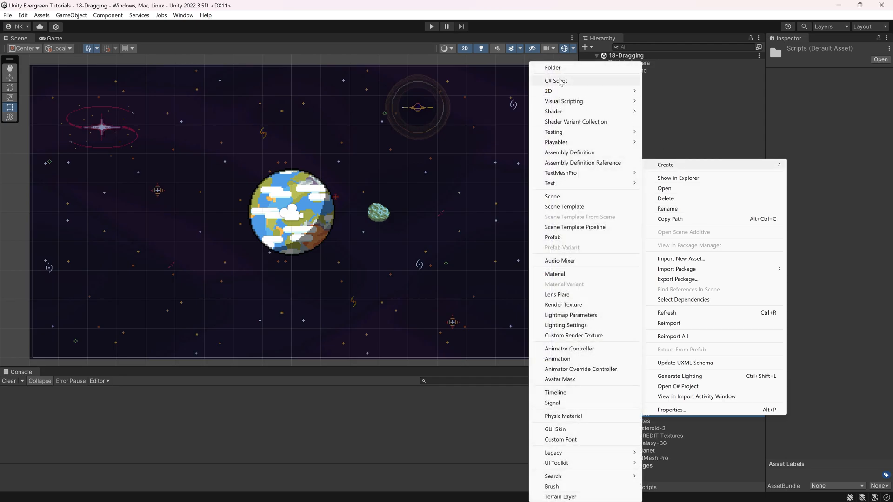
{"action": "left_click", "coordinate": [556, 80]}
{"action": "type", "text": "DraggingExample"}
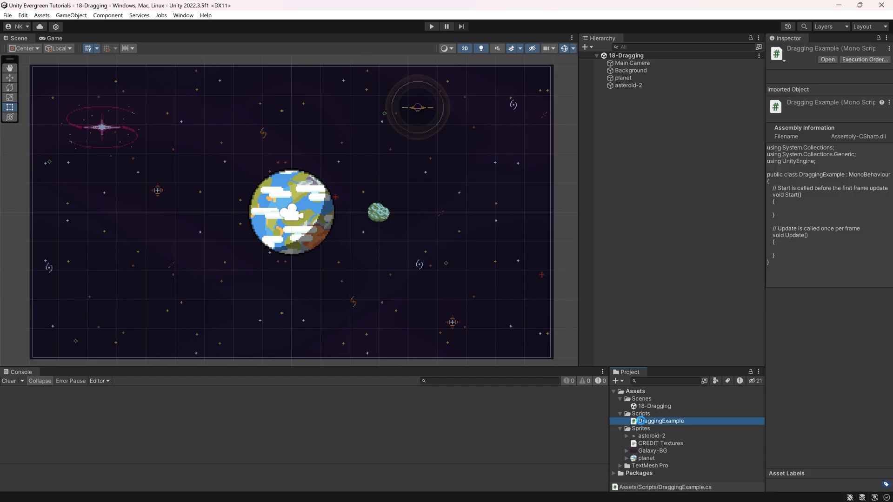
{"action": "double_click", "coordinate": [660, 421]}
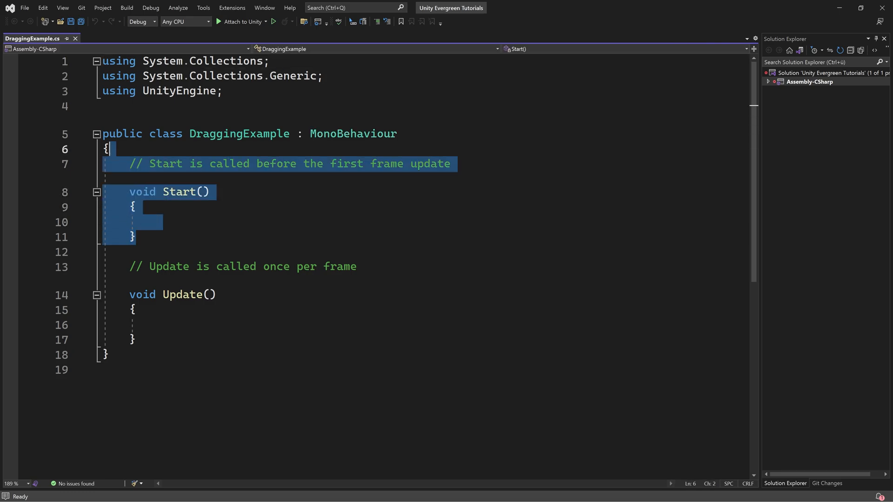
- Remove Start() and add a [SerializeField] private bool isDragging = false field
{"action": "key", "text": "Delete"}
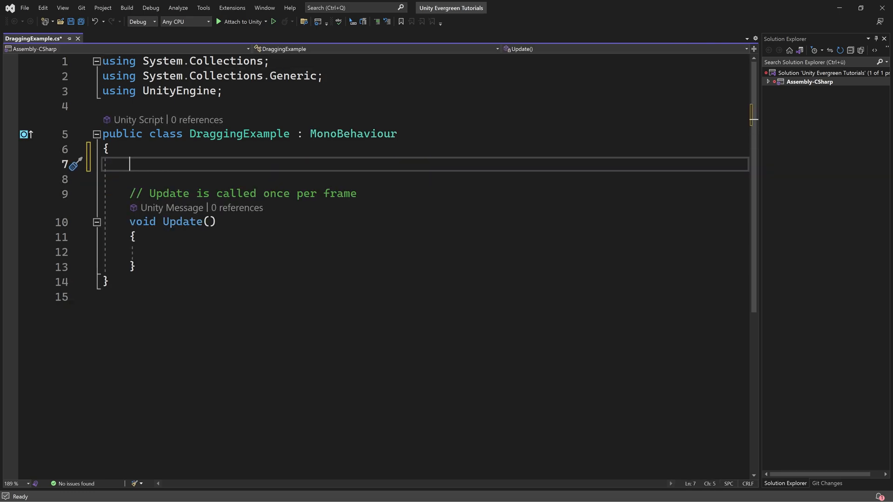
{"action": "type", "text": "[SerializeField]"}
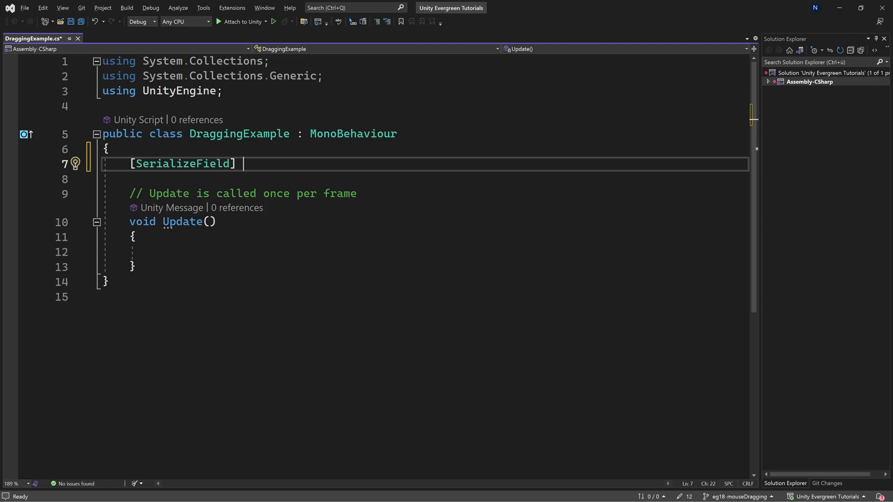
{"action": "type", "text": "private bool is"}
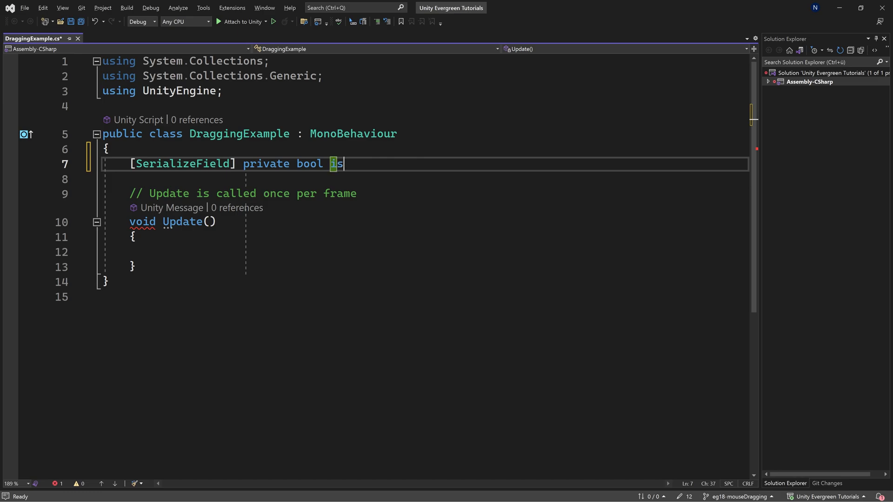
{"action": "type", "text": "Dragging = false;"}
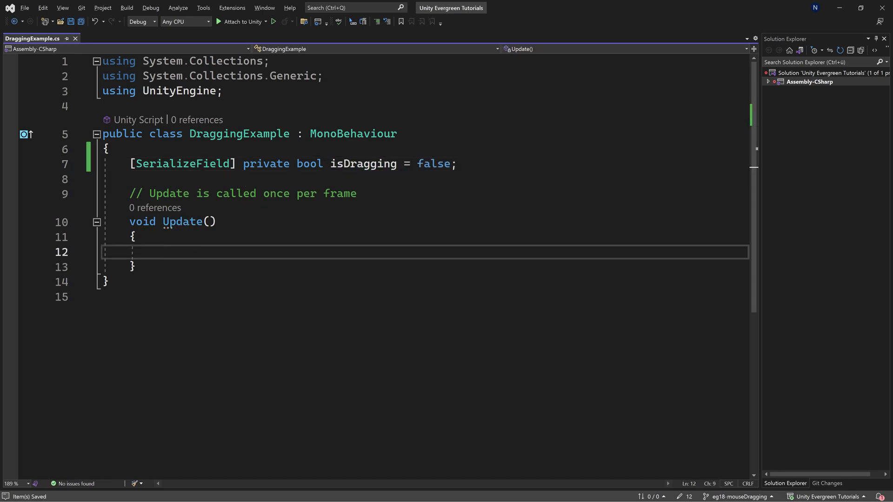
- In Update, while isDragging set transform.position to (Vector2)Camera.main.ScreenToWorldPoint(Input.mousePosition)
{"action": "type", "text": "if(isDragging)"}
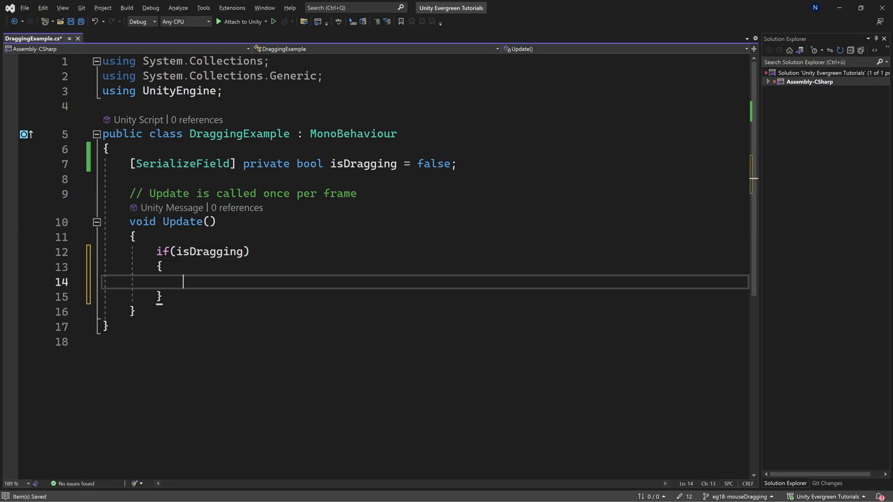
{"action": "type", "text": "transform.position = Vector3.zero;"}
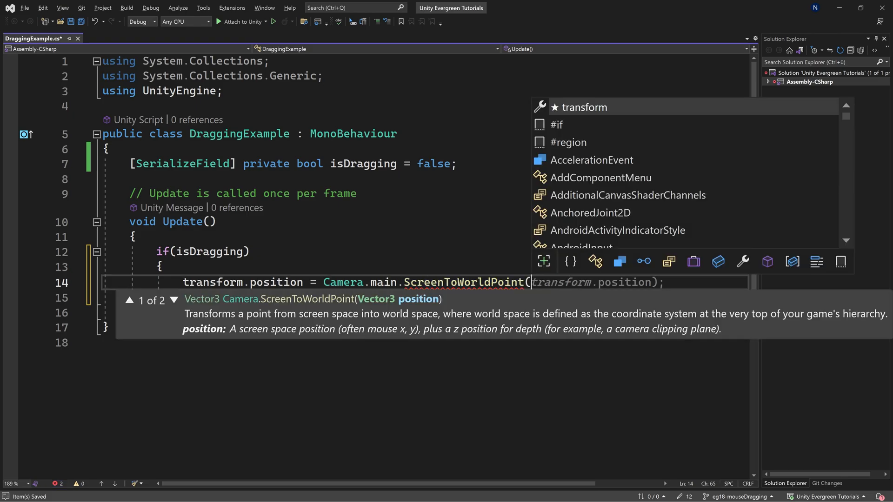
{"action": "type", "text": "Input.mousePosition);"}
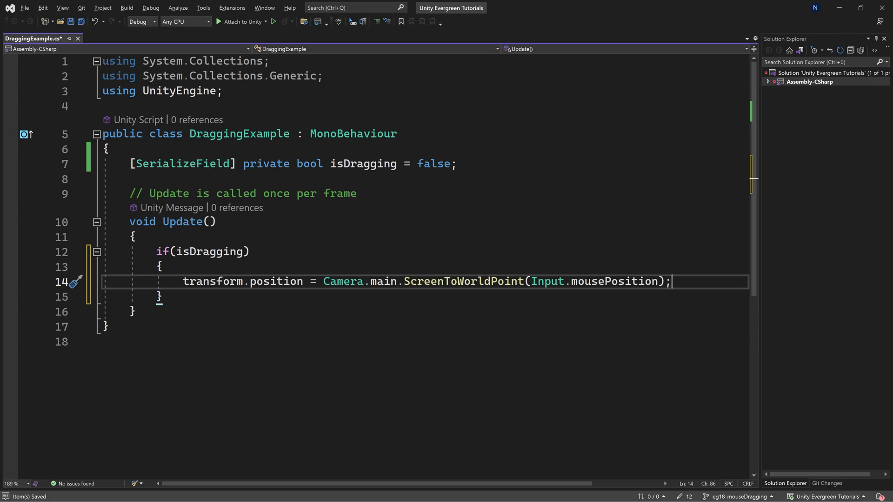
{"action": "type", "text": "()"}
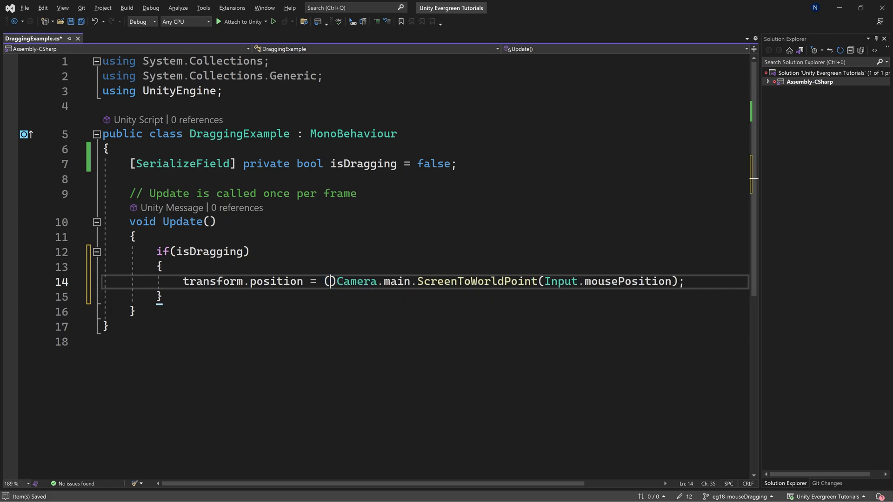
{"action": "type", "text": "Vector2"}
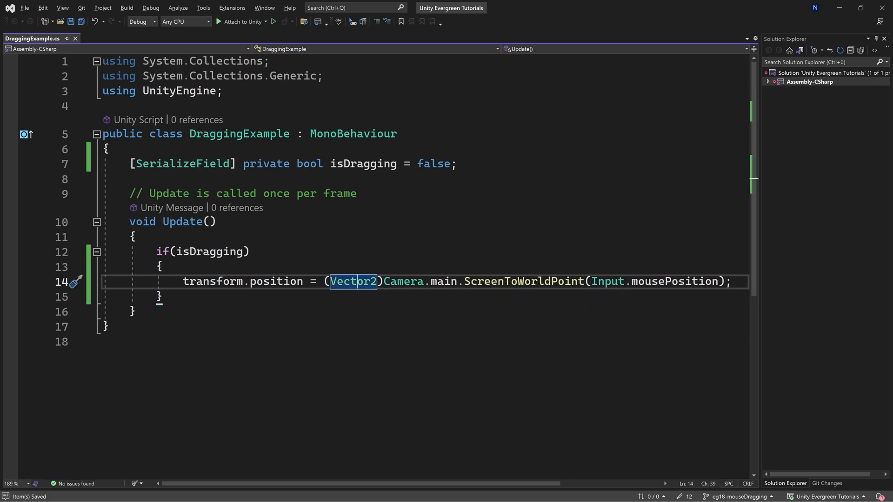
{"action": "double_click", "coordinate": [403, 281]}
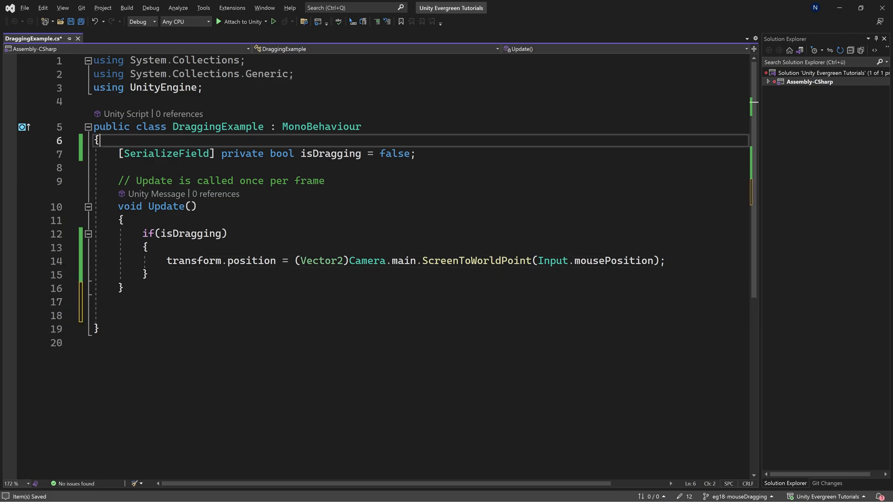
- Add an OnMouseDown method below Update that sets isDragging
{"action": "left_click", "coordinate": [120, 315]}
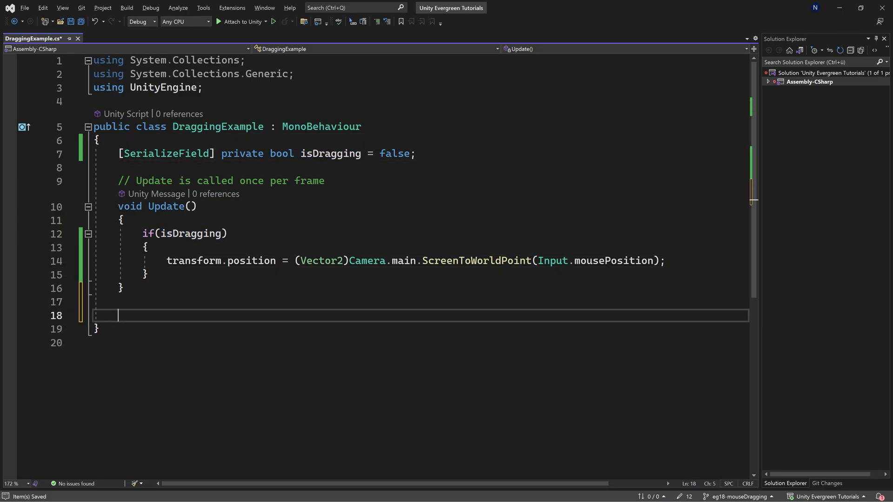
{"action": "type", "text": "OnMouse"}
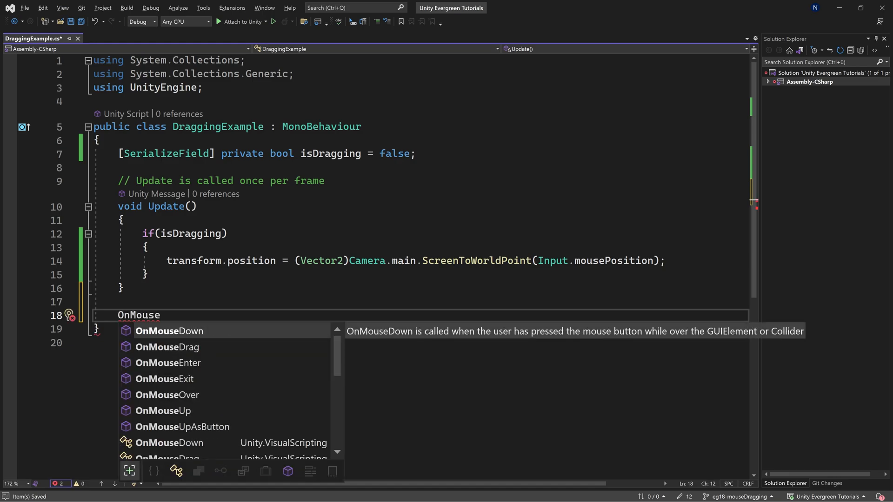
{"action": "mouse_move", "coordinate": [191, 346]}
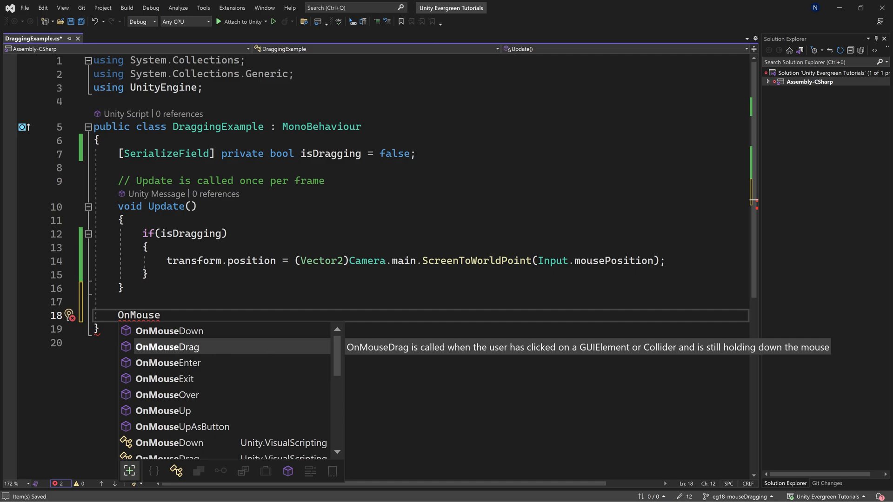
{"action": "mouse_move", "coordinate": [811, 348]}
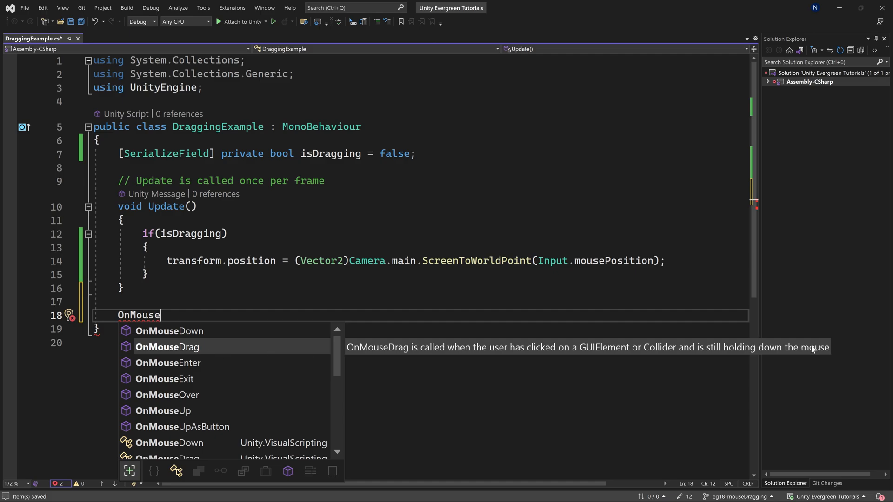
{"action": "mouse_move", "coordinate": [188, 340]}
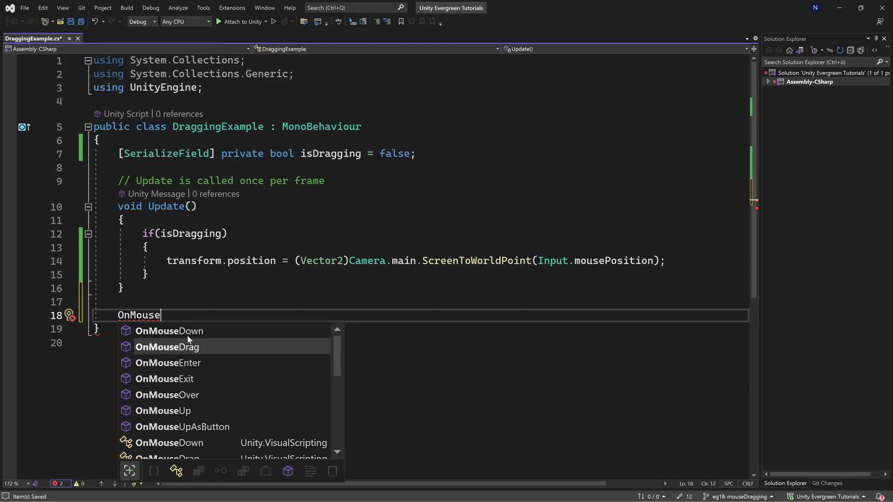
{"action": "left_click", "coordinate": [169, 331]}
{"action": "type", "text": "isDragging"}
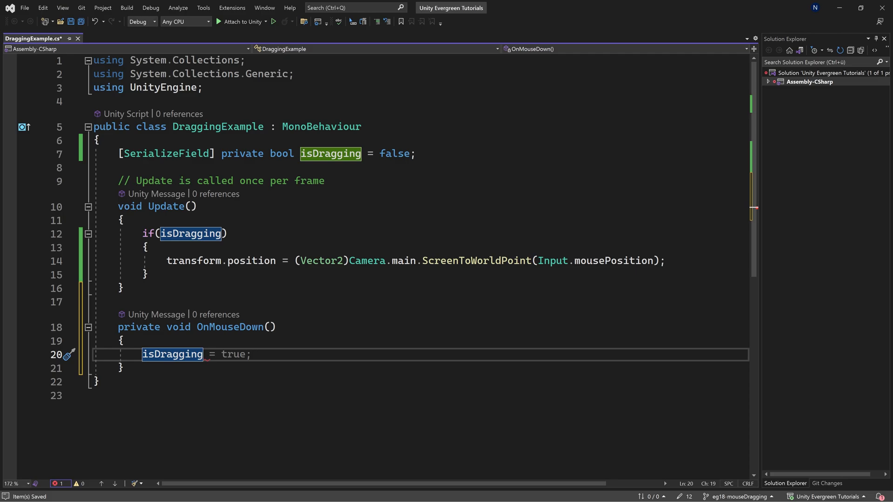
{"action": "type", "text": "? !"}
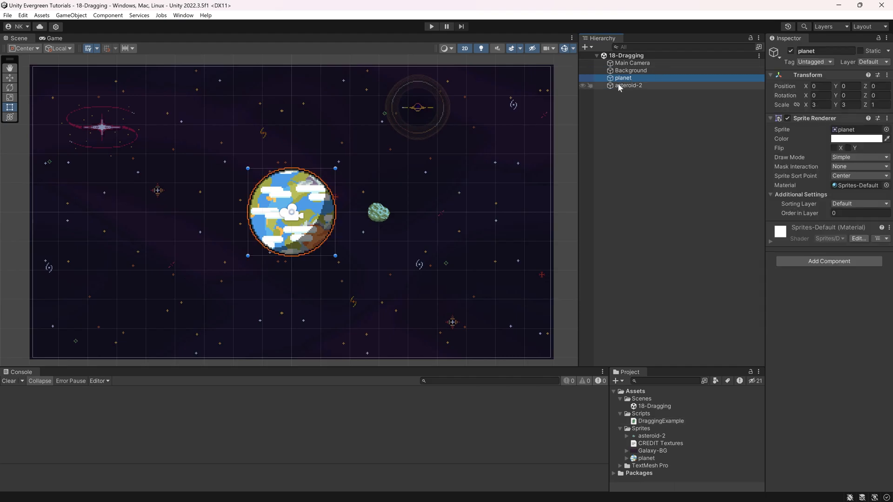
{"action": "mouse_move", "coordinate": [629, 87]}
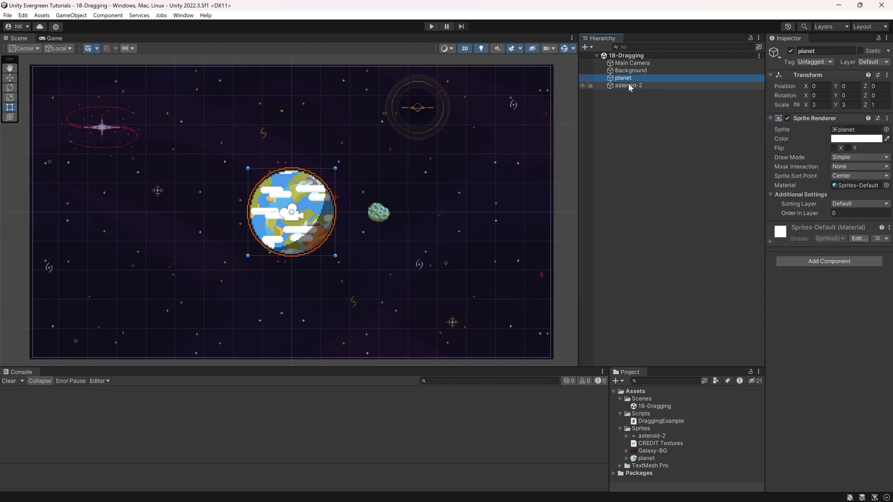
{"action": "mouse_move", "coordinate": [626, 88]}
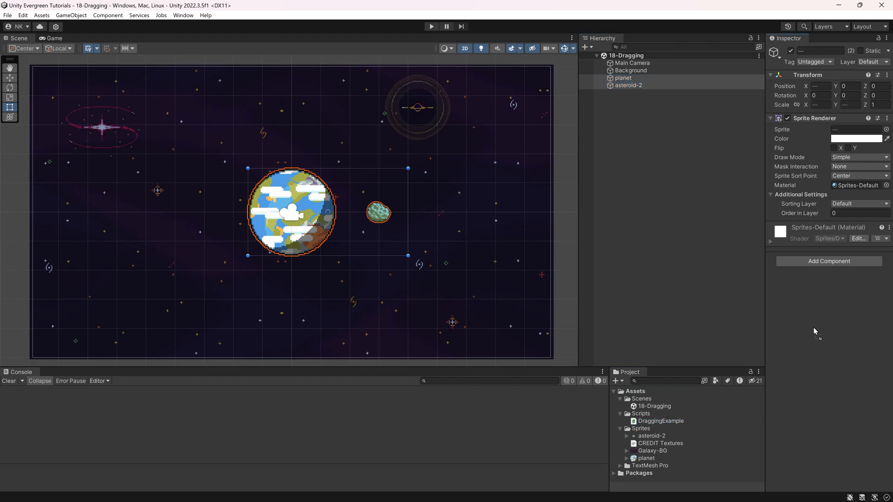
- Add a Circle Collider 2D with radius 0.25 to asteroid-2
{"action": "left_click", "coordinate": [628, 85]}
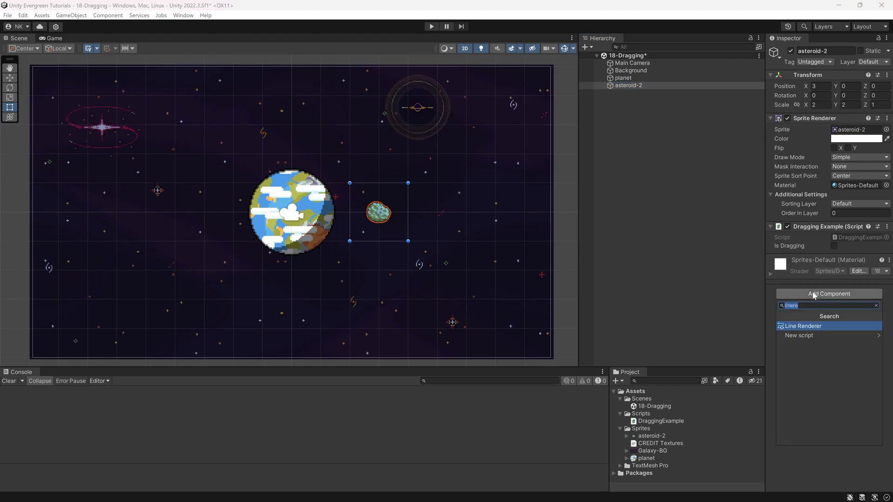
{"action": "type", "text": "collider"}
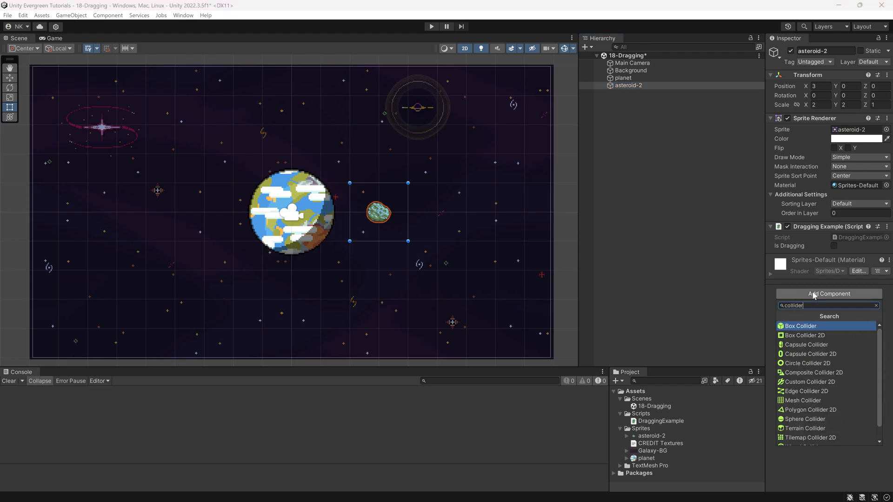
{"action": "left_click", "coordinate": [810, 363]}
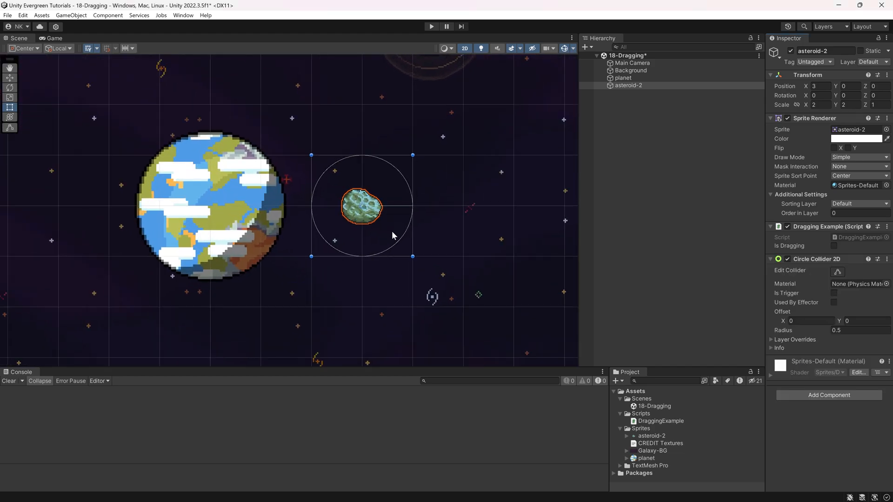
{"action": "mouse_move", "coordinate": [801, 333]}
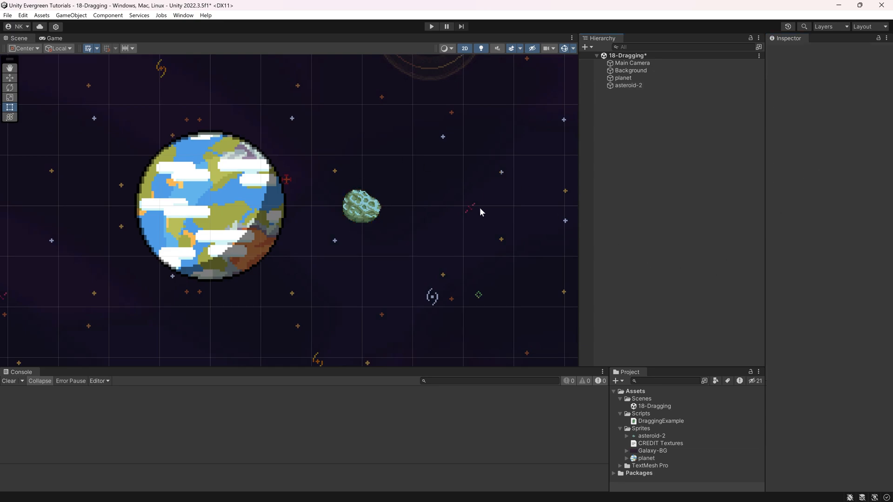
- Check the asteroid's collider and the planet's DraggingExample component, then clear the selection
{"action": "left_click", "coordinate": [360, 206]}
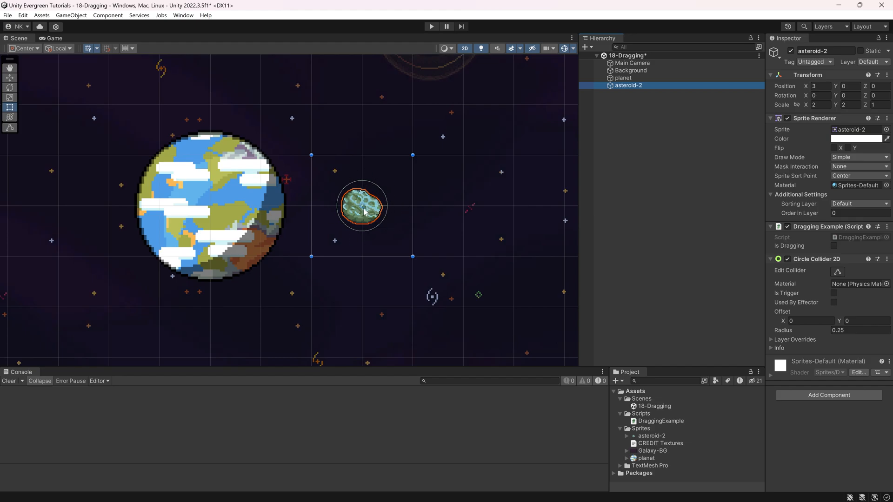
{"action": "left_click", "coordinate": [623, 77]}
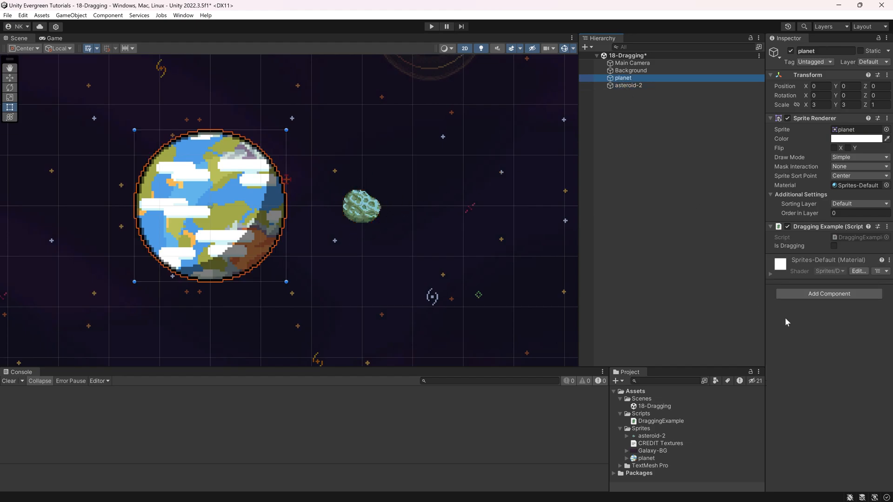
{"action": "left_click", "coordinate": [828, 292]}
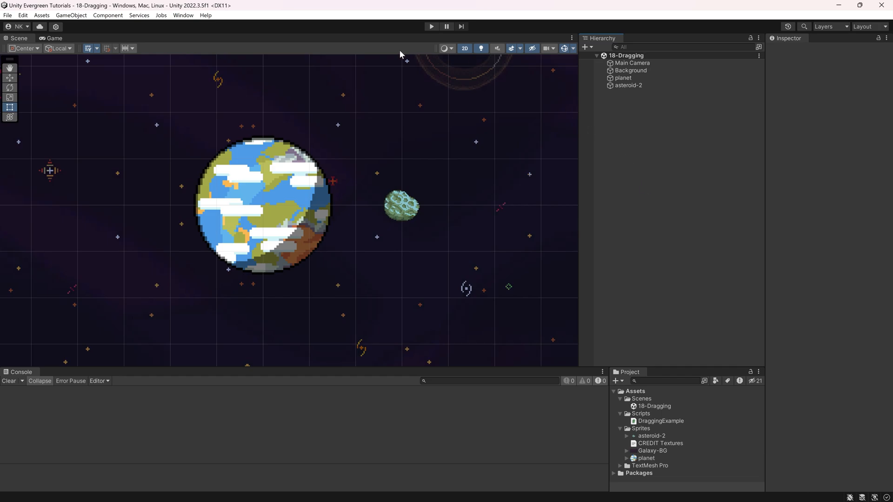
- Enter Play mode and drag the planet and asteroid around the Game view to verify they follow the mouse
{"action": "left_click", "coordinate": [430, 26]}
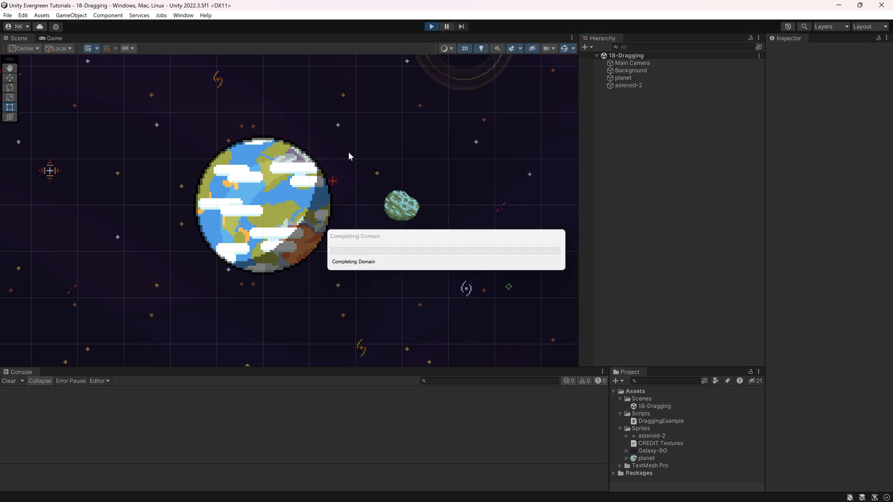
{"action": "left_click", "coordinate": [55, 38]}
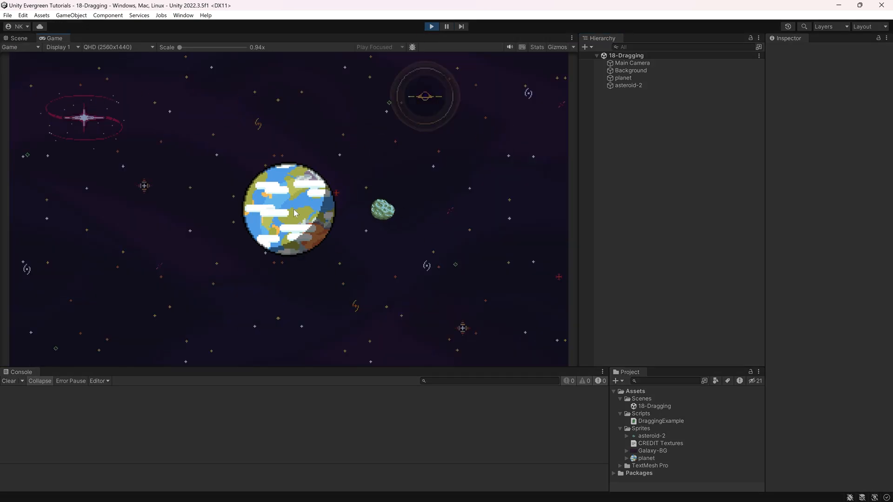
{"action": "left_click_drag", "start_coordinate": [293, 211], "coordinate": [350, 318]}
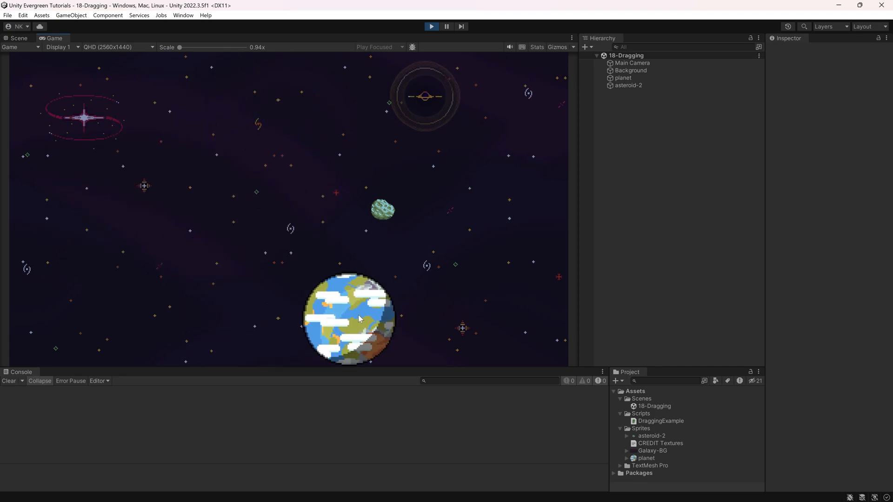
{"action": "left_click_drag", "start_coordinate": [351, 319], "coordinate": [125, 276]}
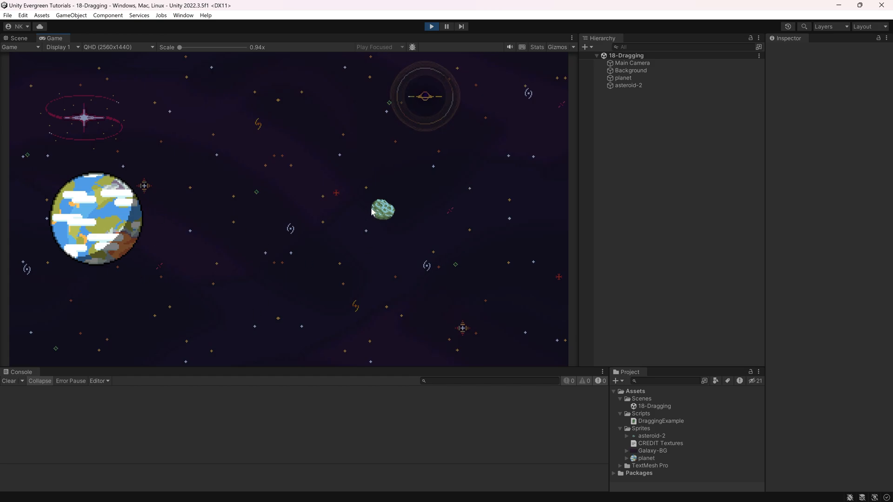
{"action": "left_click_drag", "start_coordinate": [381, 210], "coordinate": [441, 130]}
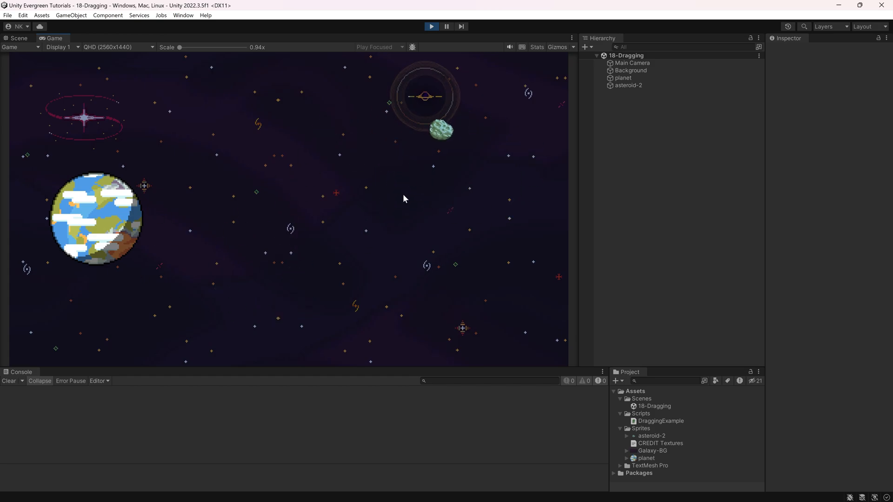
{"action": "left_click_drag", "start_coordinate": [97, 219], "coordinate": [164, 155]}
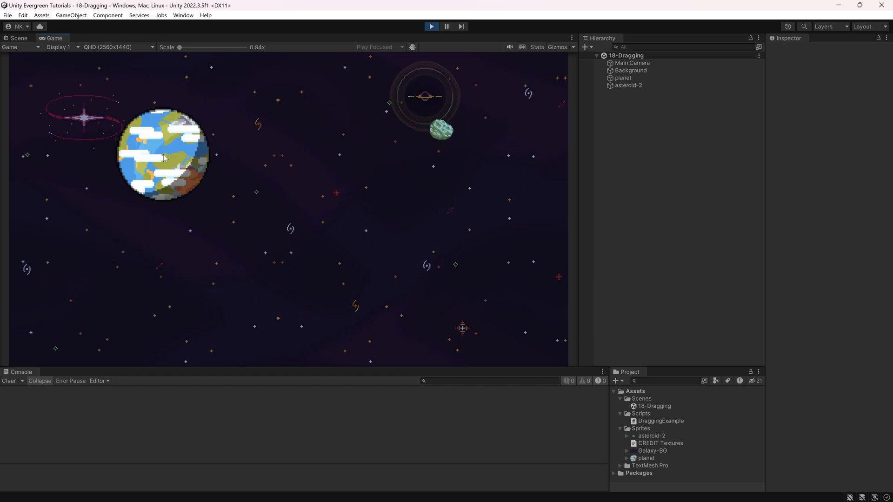
{"action": "left_click_drag", "start_coordinate": [163, 155], "coordinate": [261, 289]}
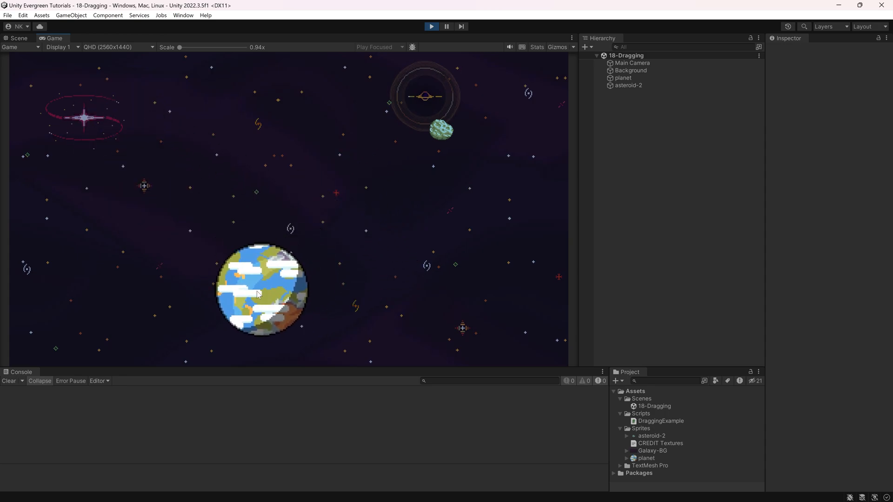
{"action": "left_click", "coordinate": [18, 37]}
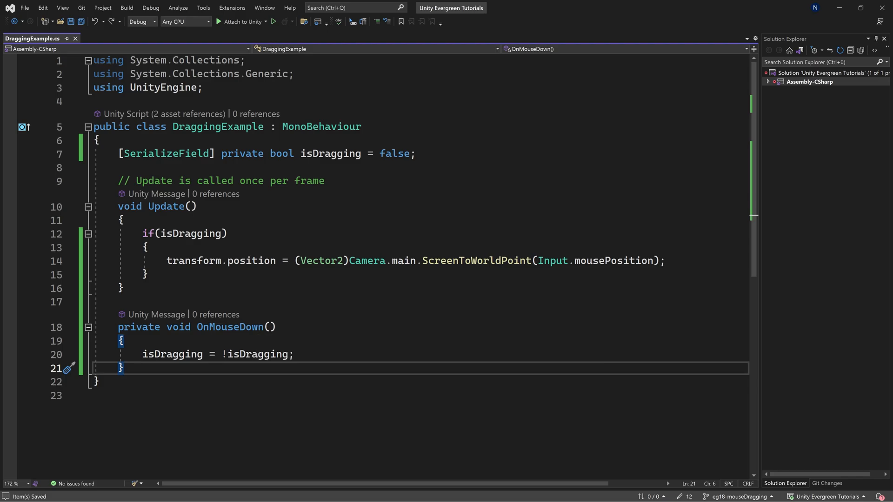
{"action": "mouse_move", "coordinate": [229, 327]}
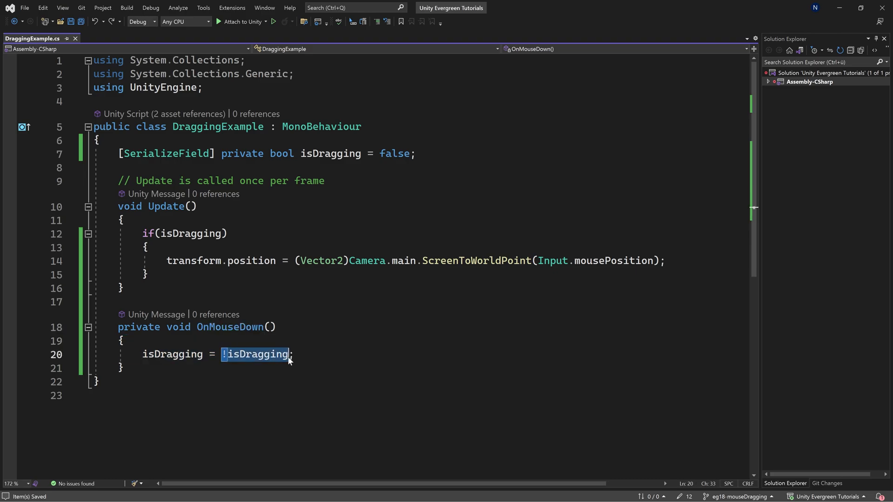
- Change OnMouseDown to assign isDragging = true rather than toggling it
{"action": "type", "text": "true"}
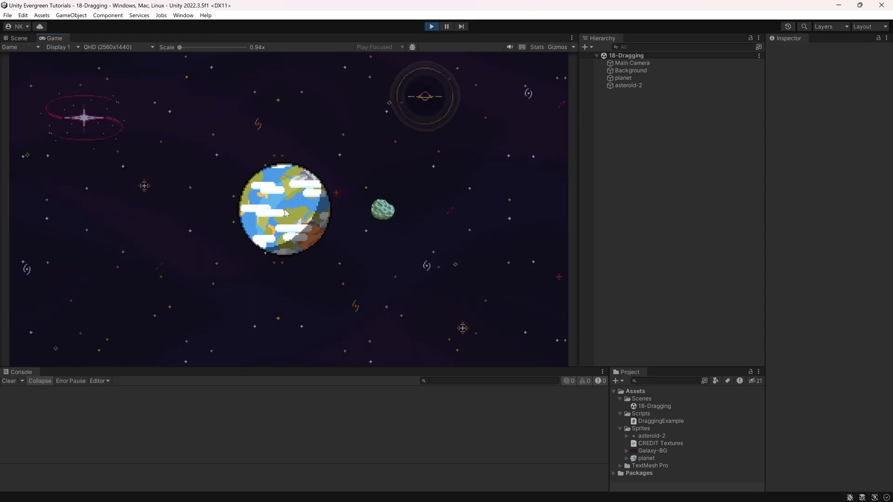
- In Play mode, drag the planet toward the top centre and the asteroid to the lower left
{"action": "left_click_drag", "start_coordinate": [285, 207], "coordinate": [120, 148]}
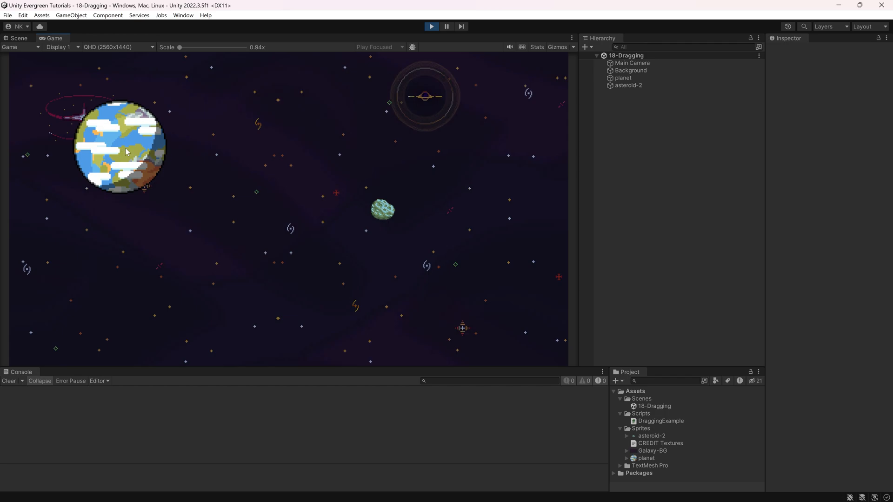
{"action": "left_click_drag", "start_coordinate": [120, 145], "coordinate": [253, 196]}
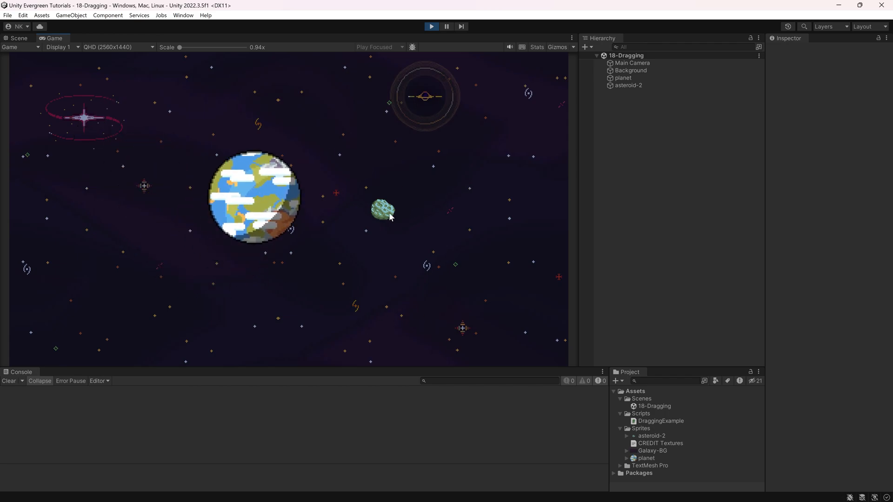
{"action": "left_click_drag", "start_coordinate": [253, 197], "coordinate": [362, 166]}
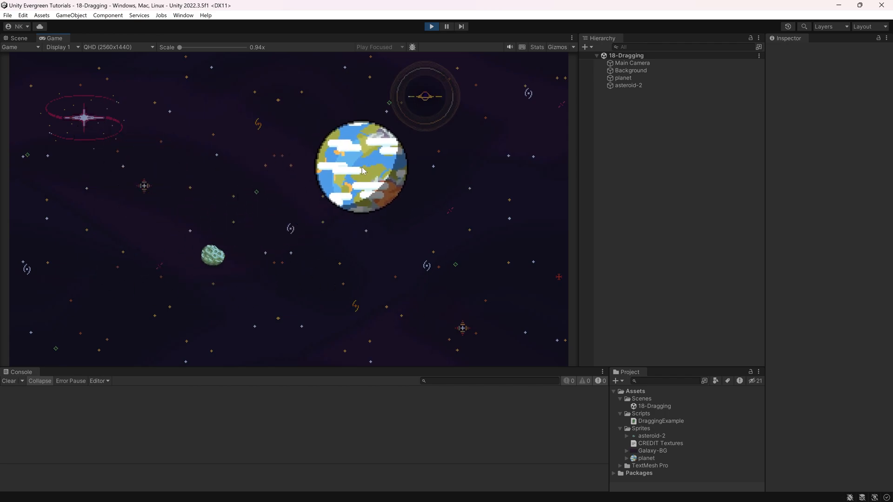
{"action": "left_click_drag", "start_coordinate": [212, 255], "coordinate": [159, 262]}
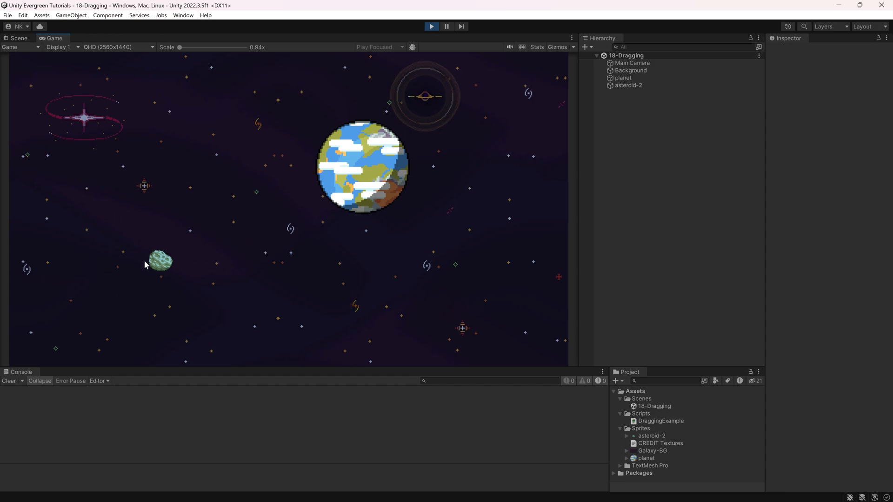